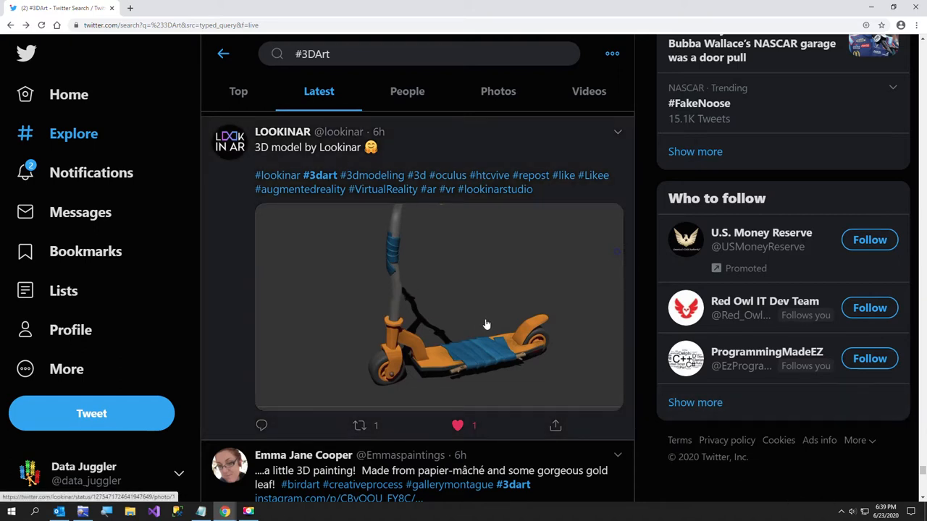
{"action": "mouse_move", "coordinate": [475, 328]}
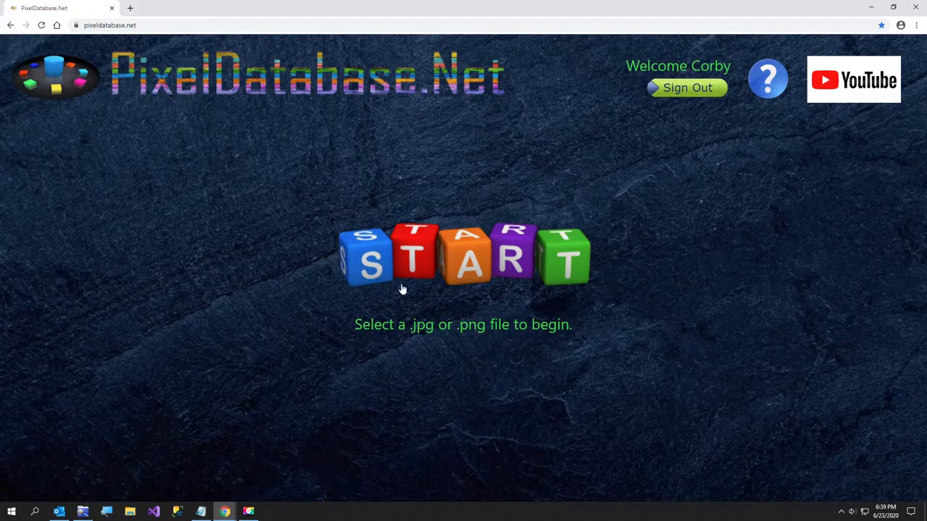
- Open Scooter.jpg from the START file dialog, loading 585,000 pixels
{"action": "left_click", "coordinate": [464, 257]}
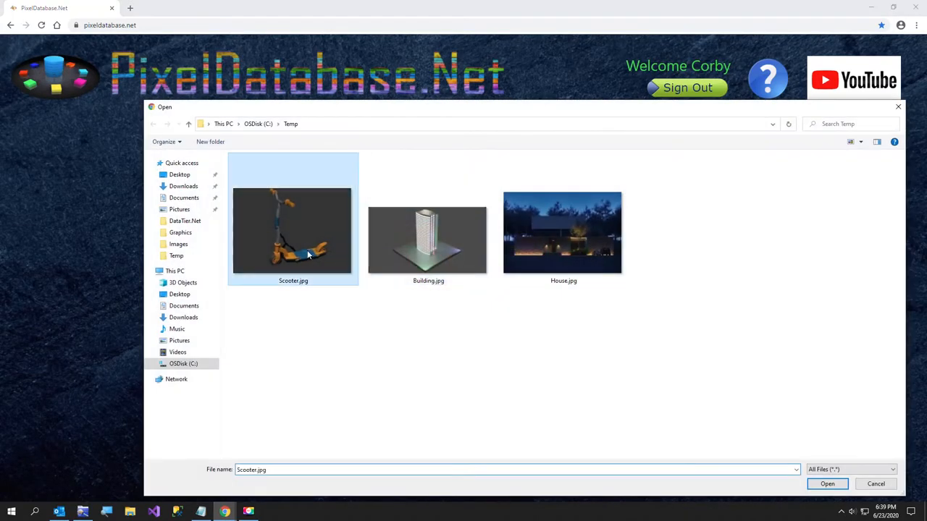
{"action": "left_click", "coordinate": [827, 483]}
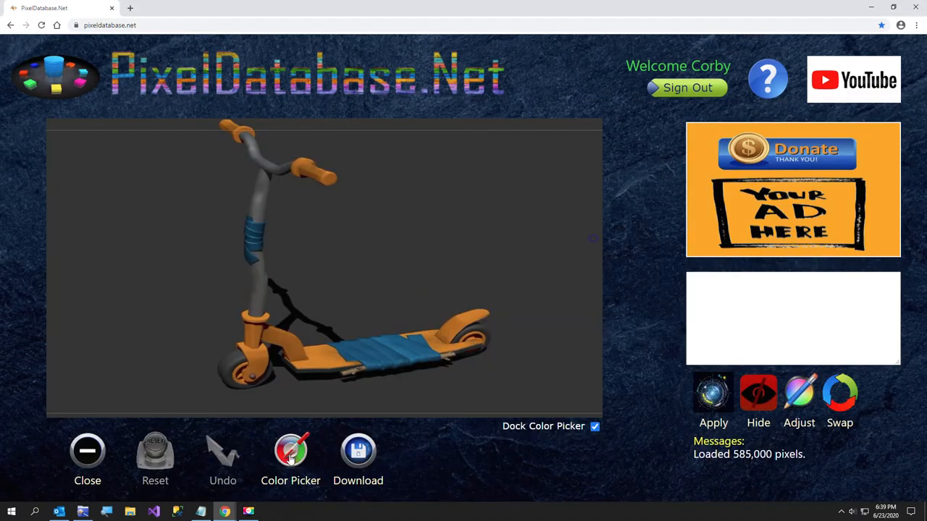
- Toggle Color Picker off and back on so the RGB readout shows
{"action": "left_click", "coordinate": [290, 451]}
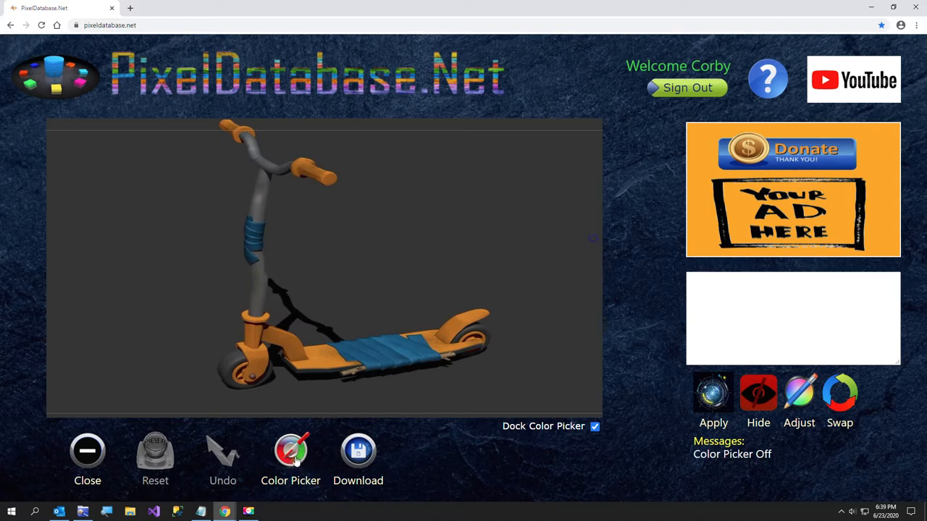
{"action": "left_click", "coordinate": [290, 451]}
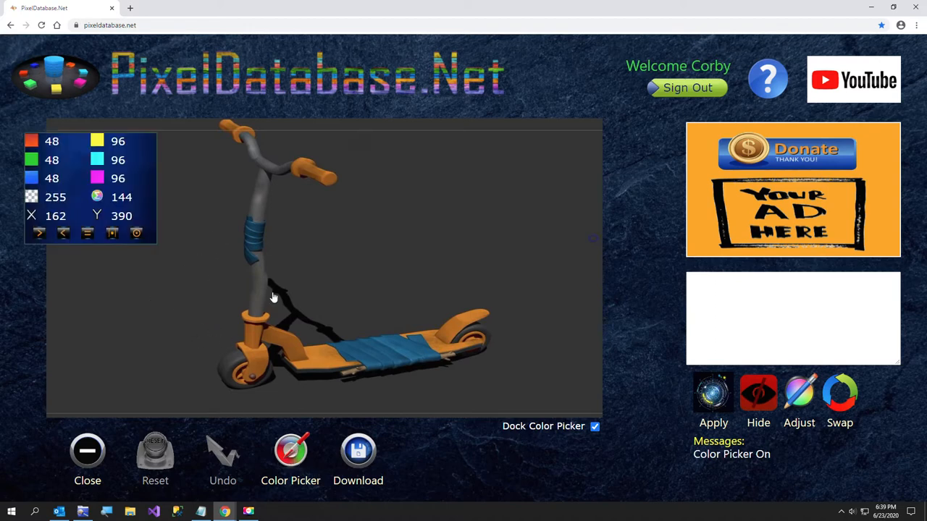
{"action": "mouse_move", "coordinate": [446, 251]}
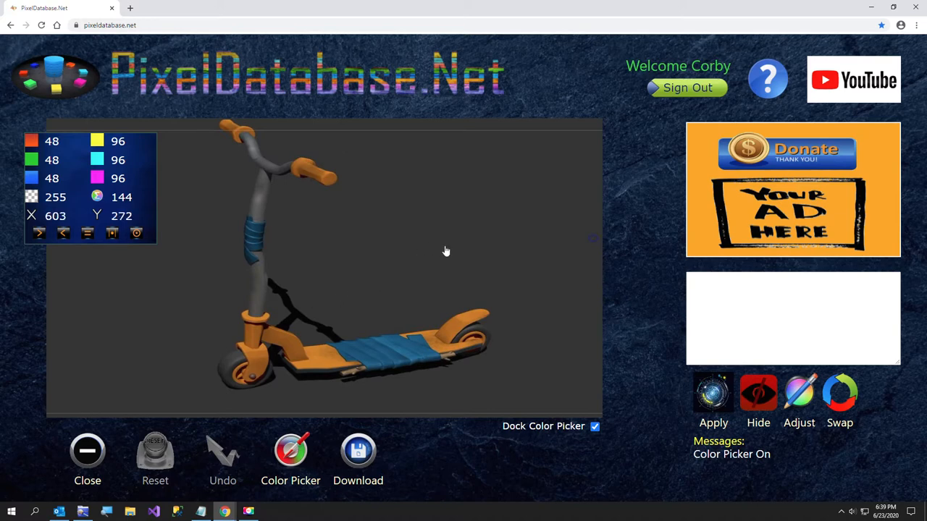
{"action": "mouse_move", "coordinate": [362, 263]}
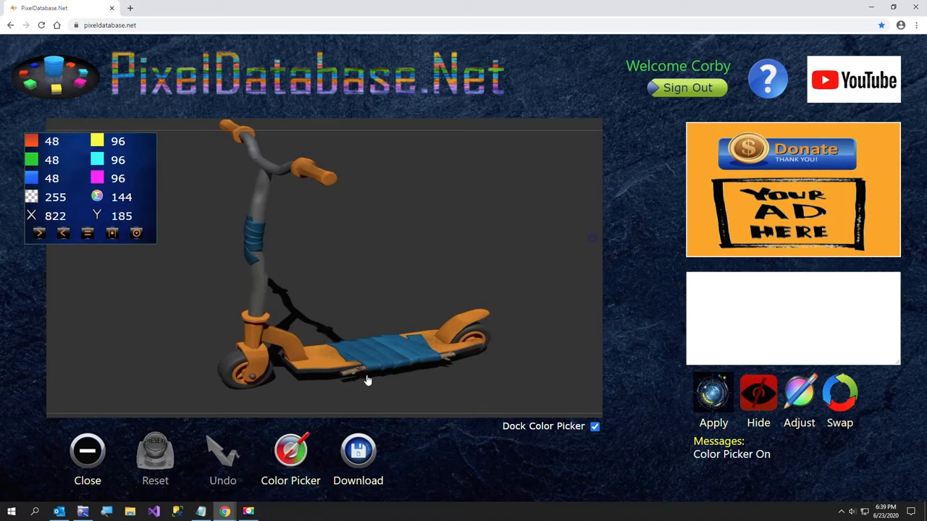
{"action": "mouse_move", "coordinate": [396, 383]}
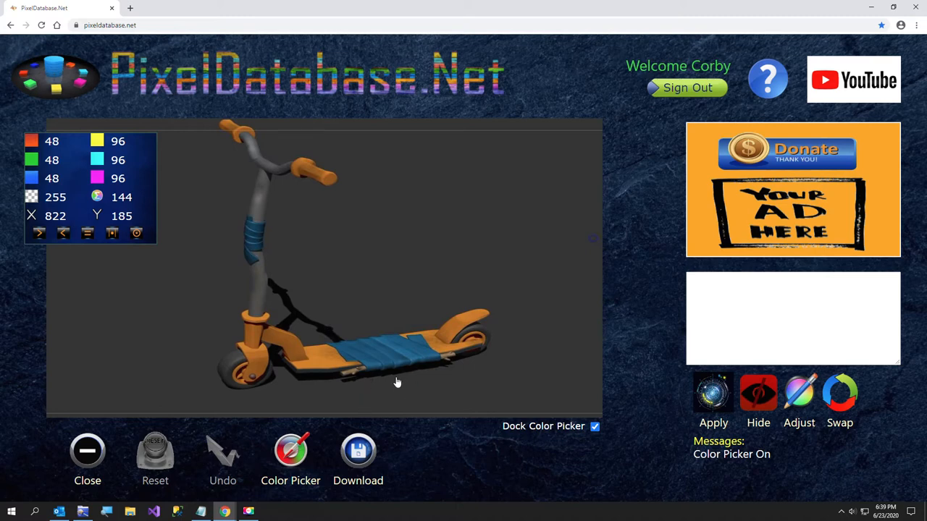
{"action": "mouse_move", "coordinate": [389, 377]}
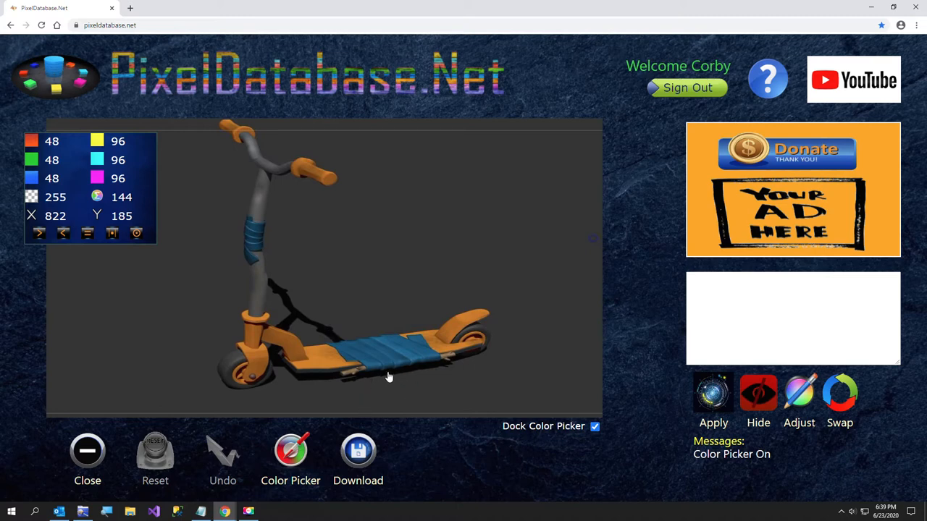
{"action": "mouse_move", "coordinate": [390, 383]}
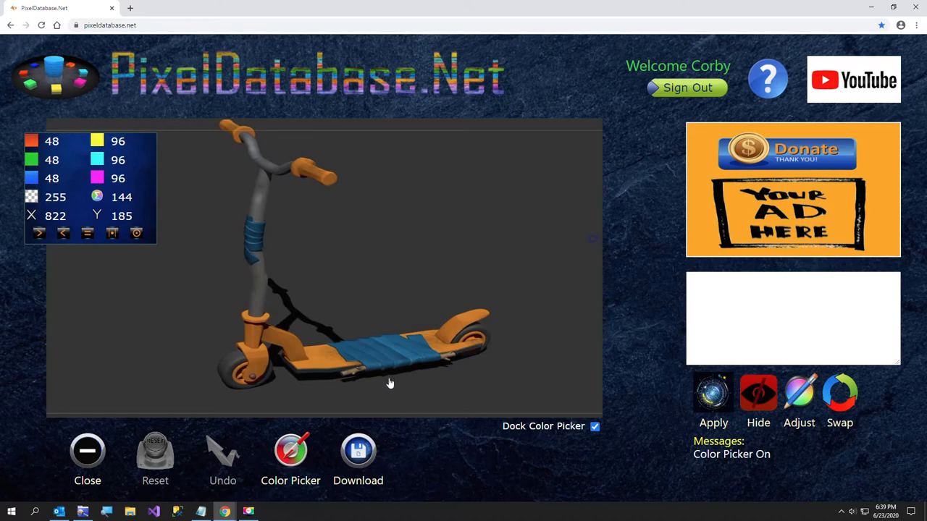
{"action": "mouse_move", "coordinate": [384, 386]}
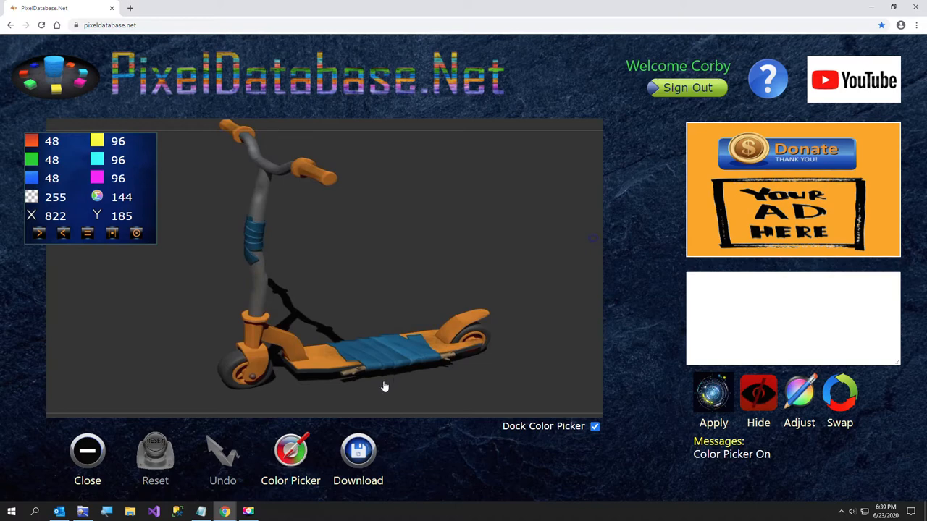
- Apply 'Update Set Adjust Blue -70 Where GreenRedDifference > 20' to turn the blue tape green
{"action": "left_click", "coordinate": [200, 512]}
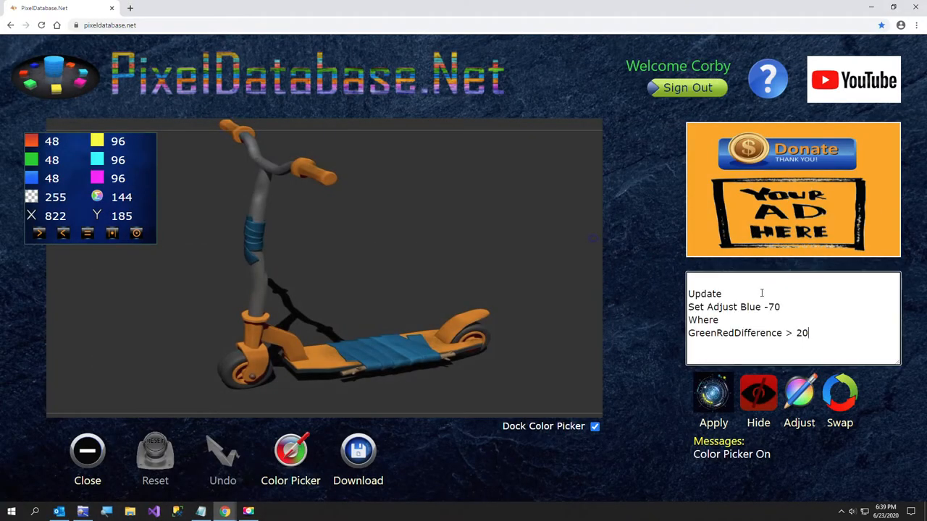
{"action": "left_click", "coordinate": [713, 393]}
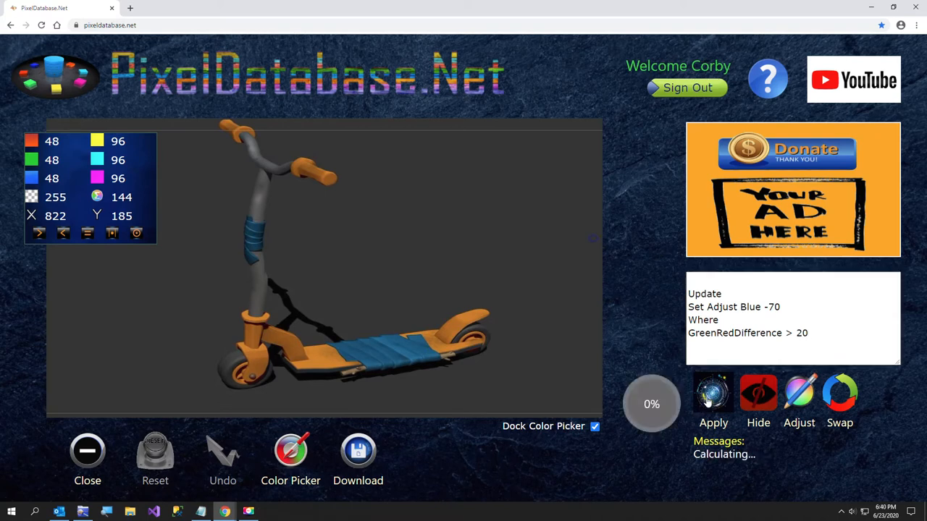
{"action": "left_click", "coordinate": [713, 393]}
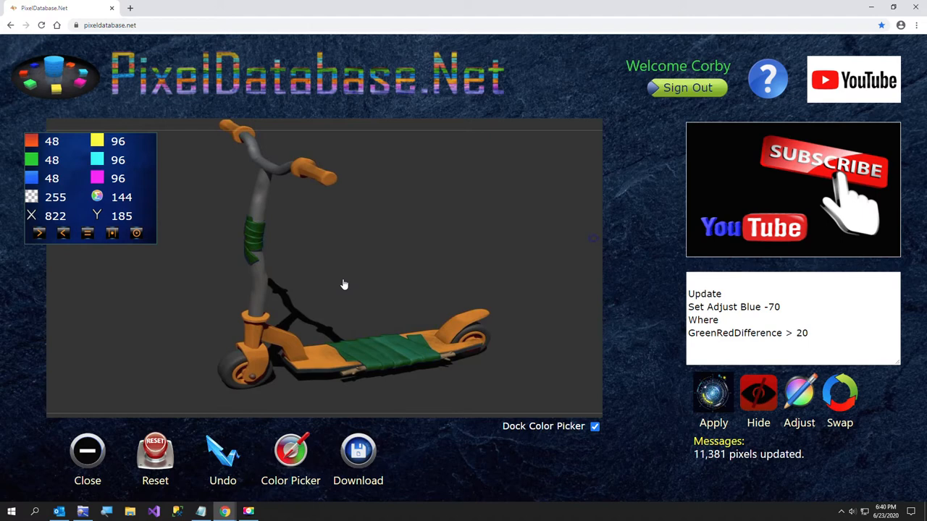
{"action": "mouse_move", "coordinate": [346, 283]}
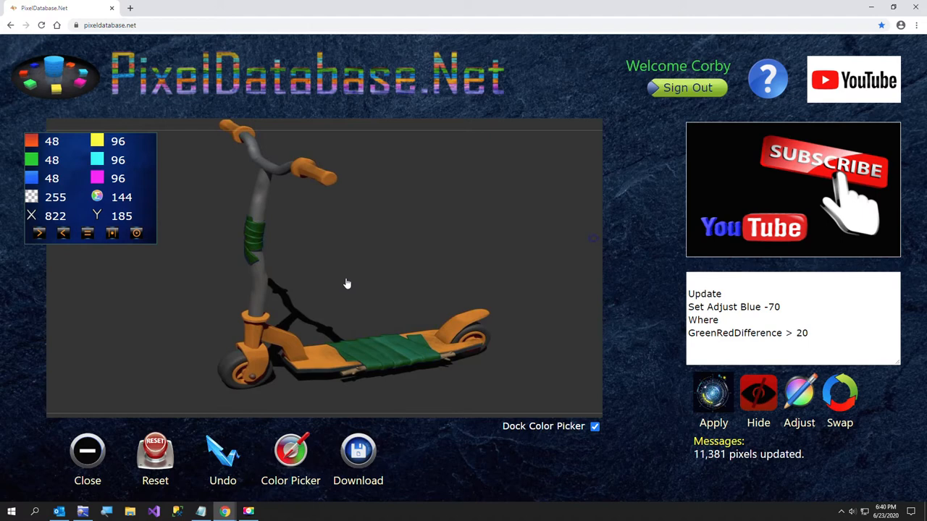
{"action": "mouse_move", "coordinate": [225, 512]}
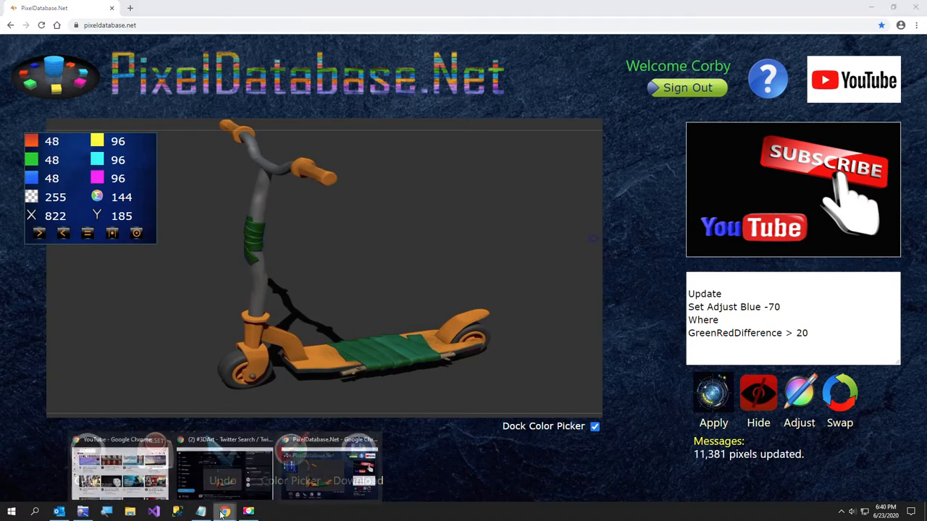
- Paste the Notepad query #2 (Swap Green Red Where BlueRedDifference < -50) into the query box
{"action": "left_click", "coordinate": [200, 512]}
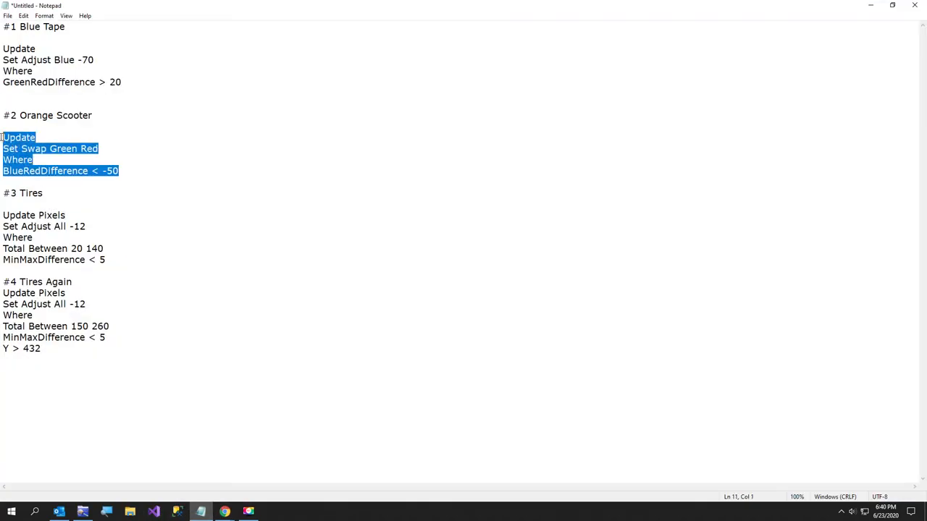
{"action": "left_click", "coordinate": [223, 512]}
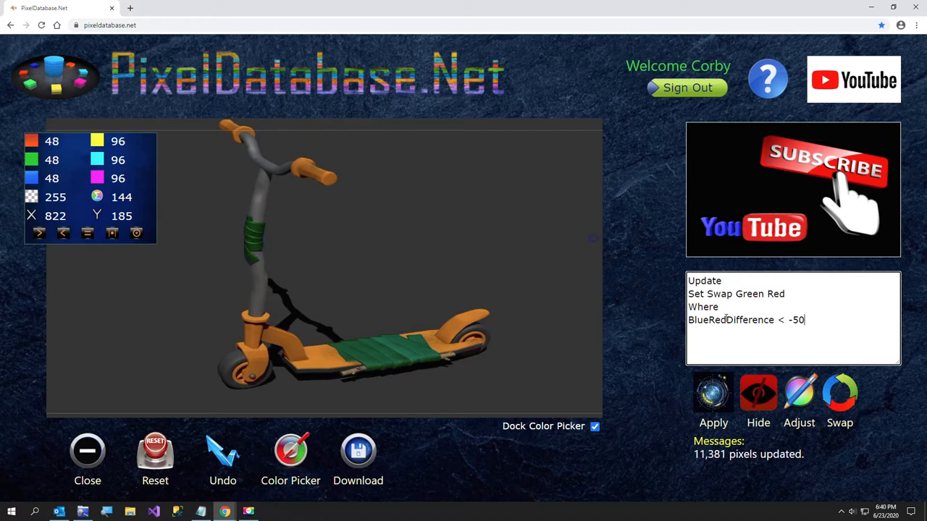
{"action": "mouse_move", "coordinate": [306, 369]}
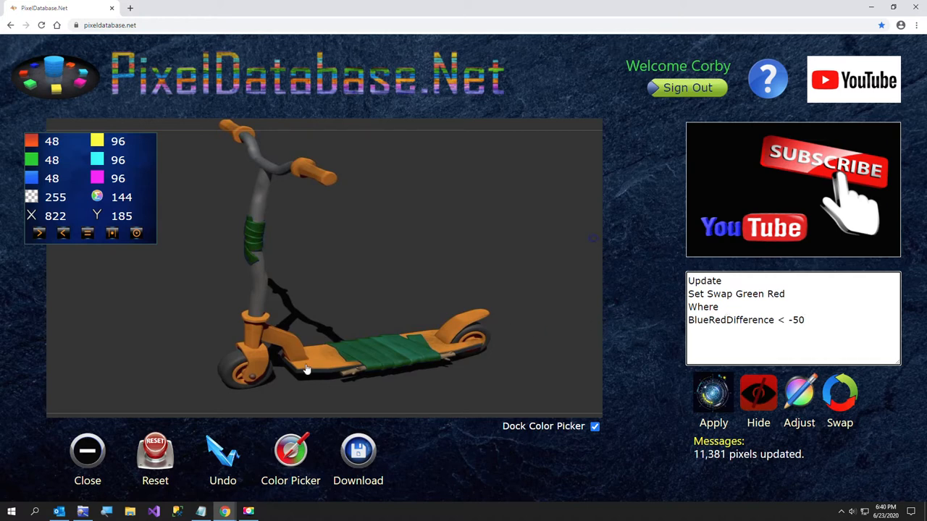
{"action": "mouse_move", "coordinate": [215, 283]}
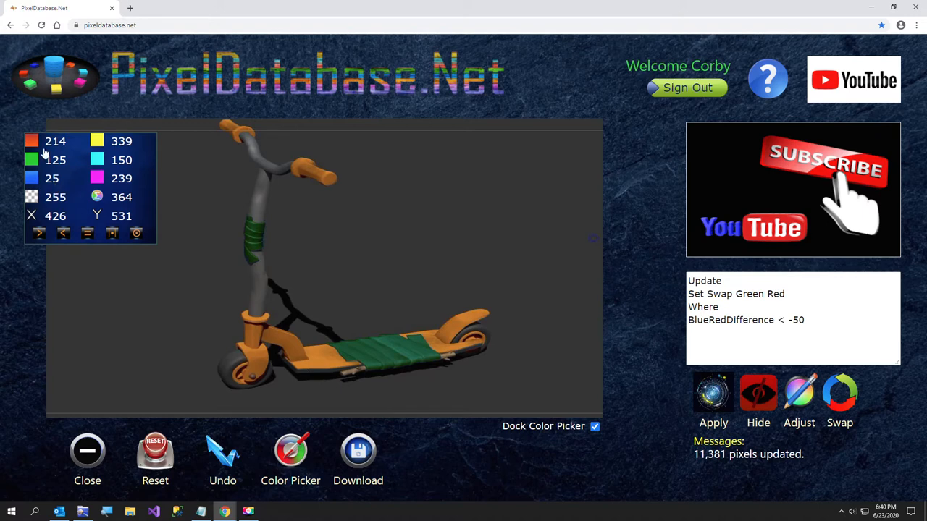
{"action": "mouse_move", "coordinate": [272, 343]}
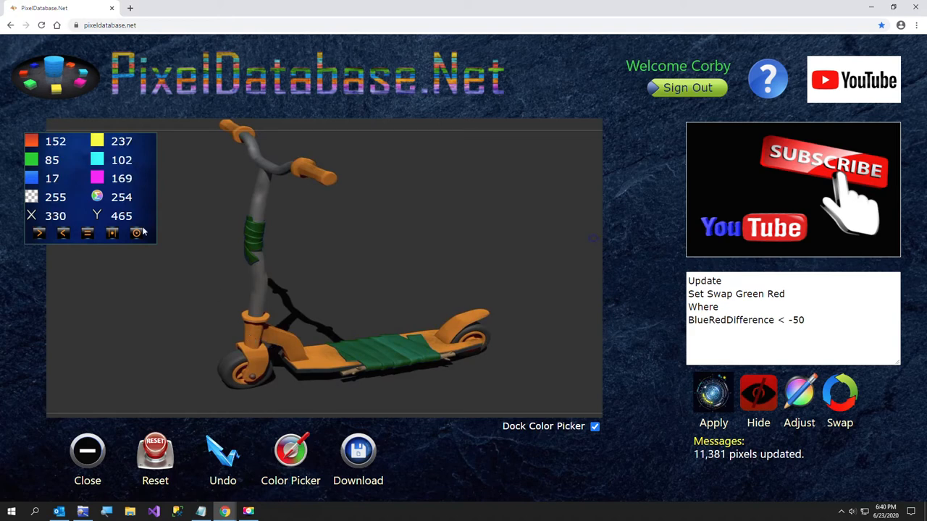
{"action": "mouse_move", "coordinate": [565, 353]}
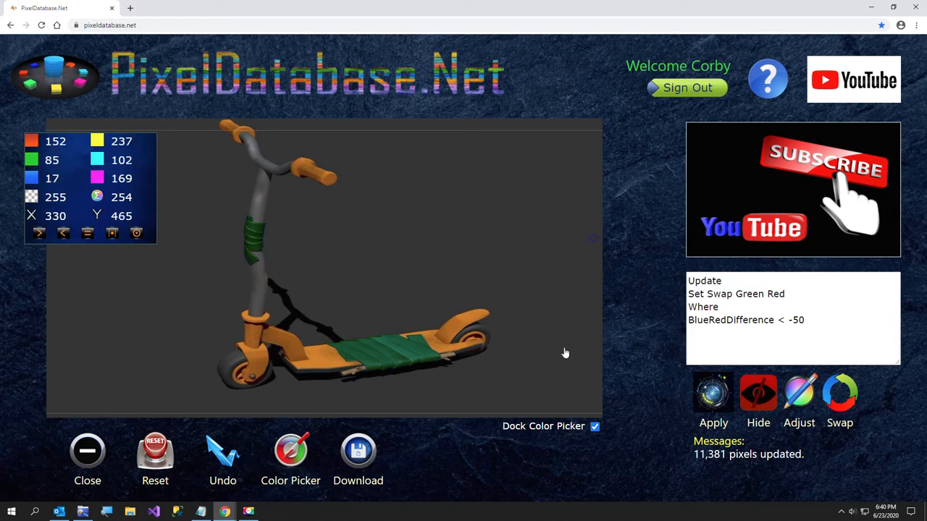
- Apply the green-red swap query, recolouring 21,942 orange body pixels lime green
{"action": "left_click", "coordinate": [713, 402]}
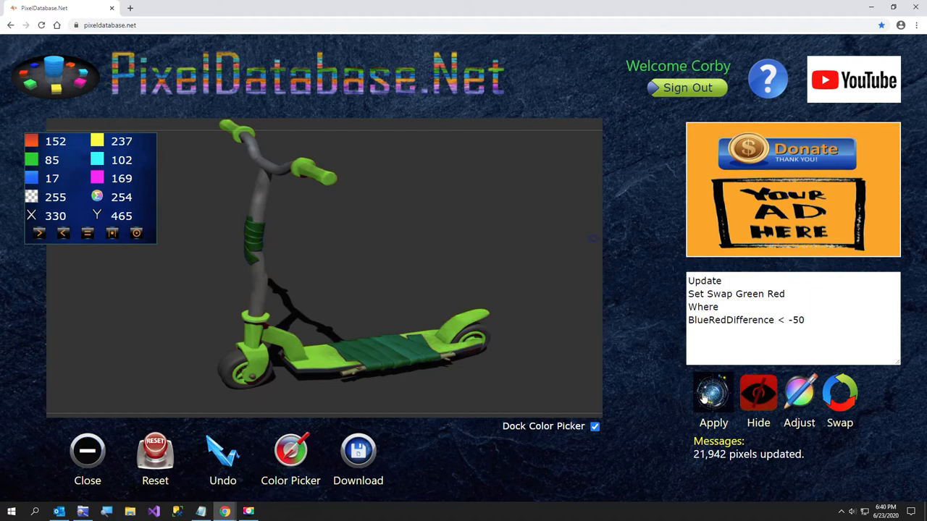
{"action": "mouse_move", "coordinate": [260, 484]}
{"action": "type", "text": "Set Adjust All -12"}
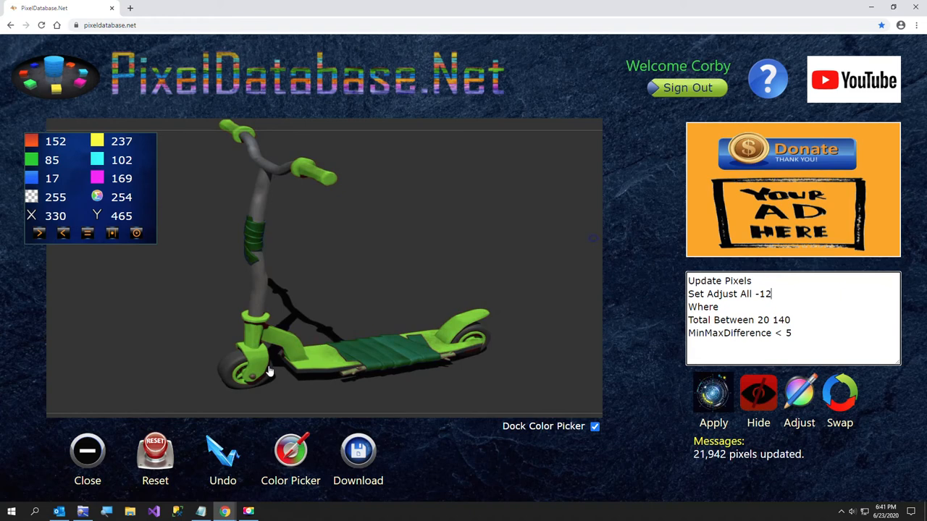
{"action": "mouse_move", "coordinate": [247, 377]}
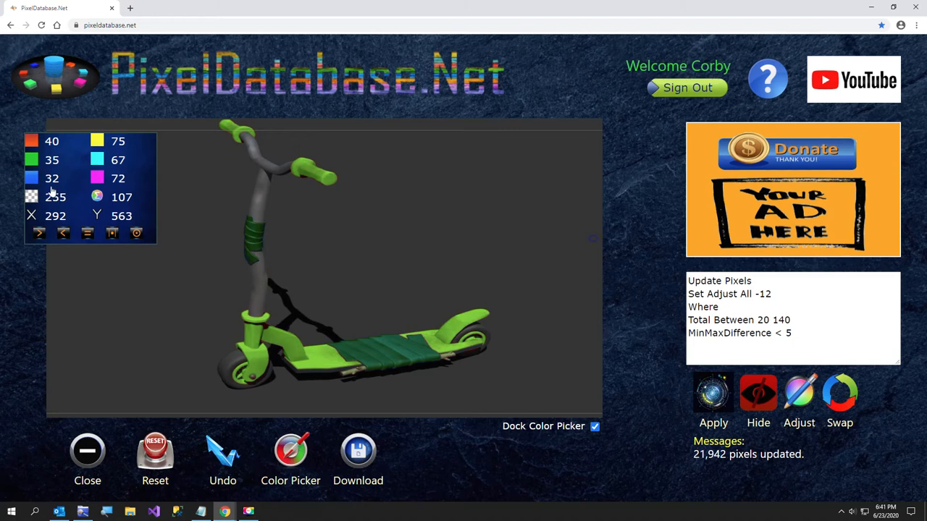
{"action": "mouse_move", "coordinate": [238, 366]}
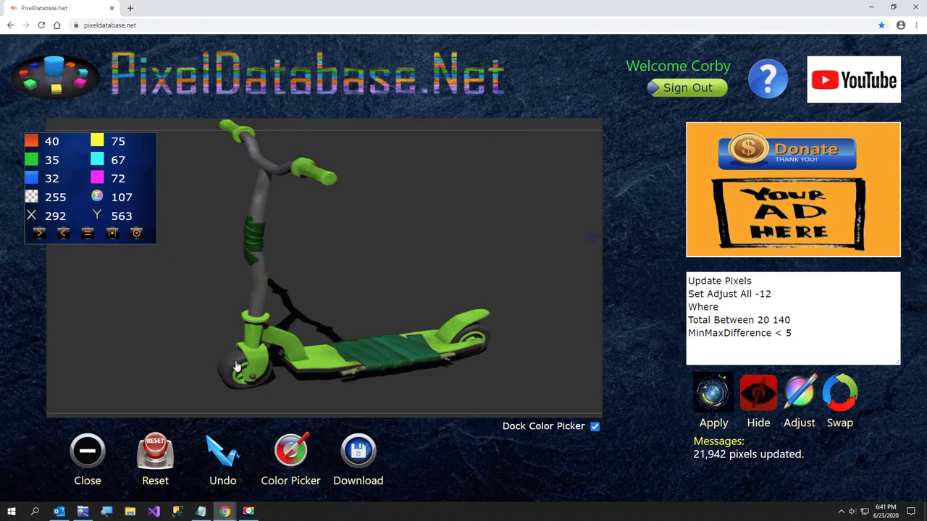
{"action": "mouse_move", "coordinate": [176, 293]}
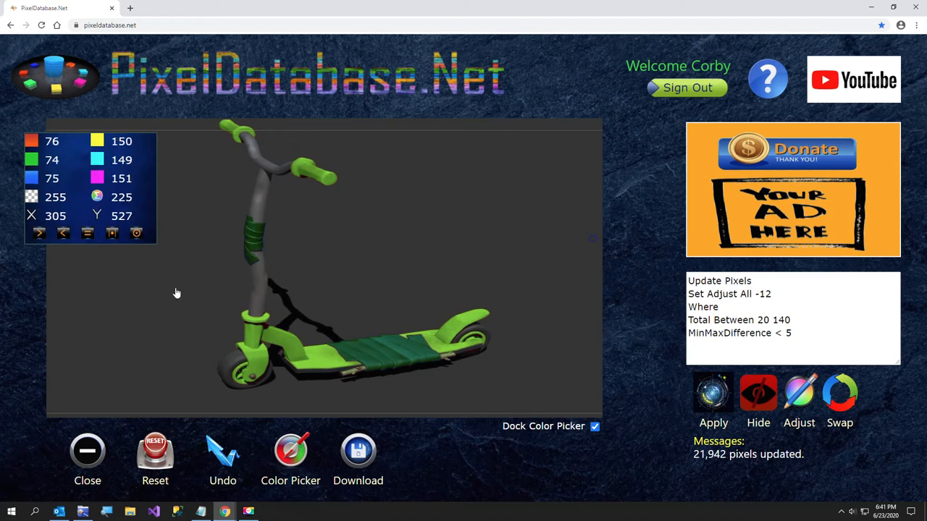
{"action": "mouse_move", "coordinate": [161, 304]}
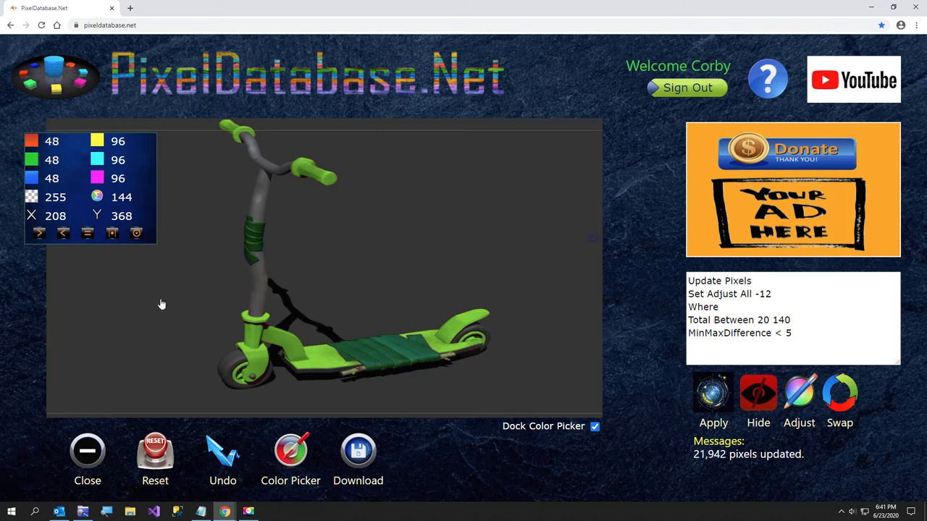
{"action": "mouse_move", "coordinate": [245, 306]}
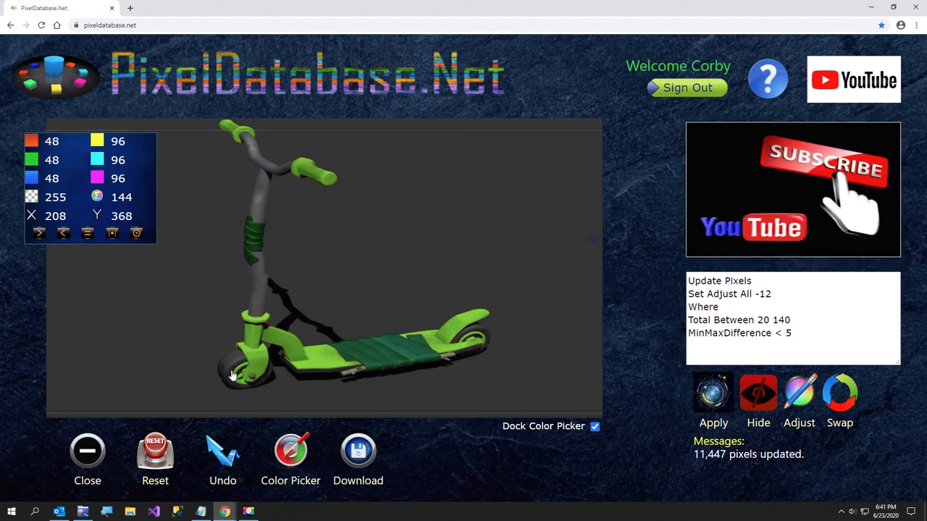
{"action": "mouse_move", "coordinate": [223, 433]}
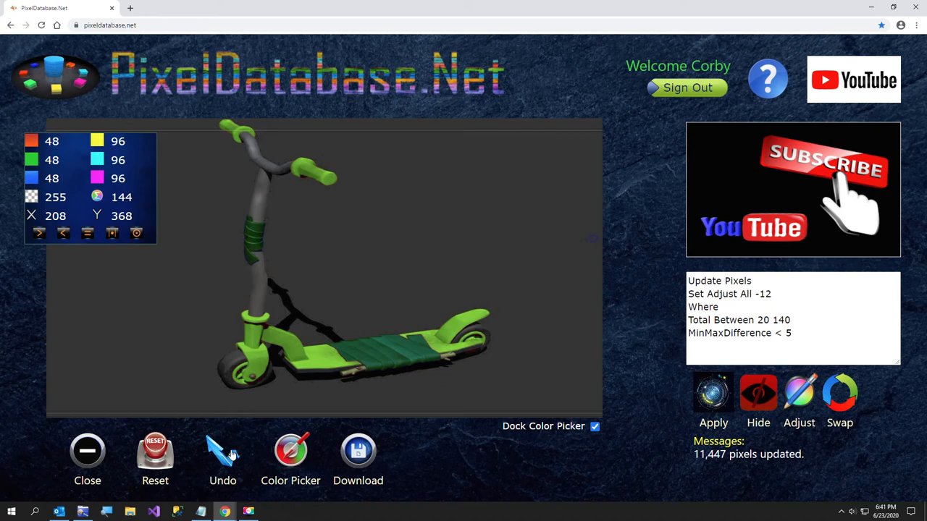
{"action": "mouse_move", "coordinate": [253, 444]}
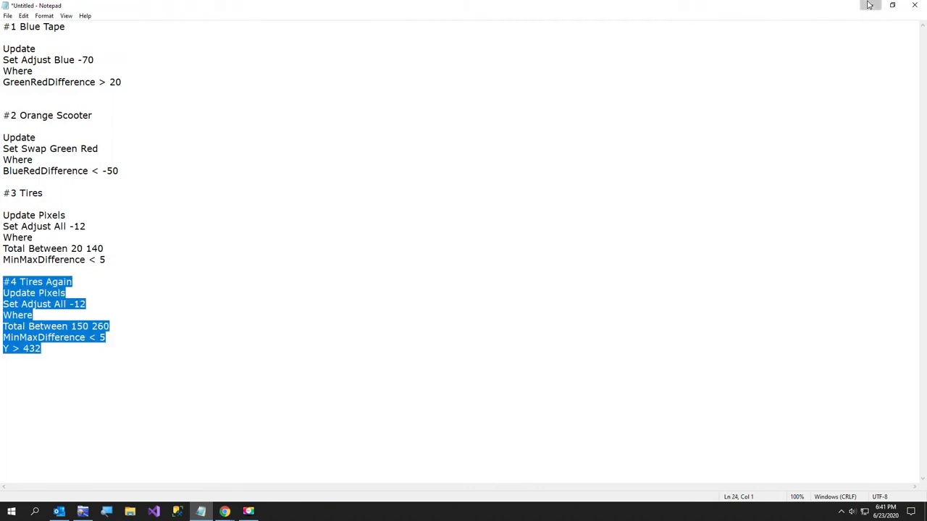
- Minimize Notepad after copying the #4 Tires Again query
{"action": "left_click", "coordinate": [223, 512]}
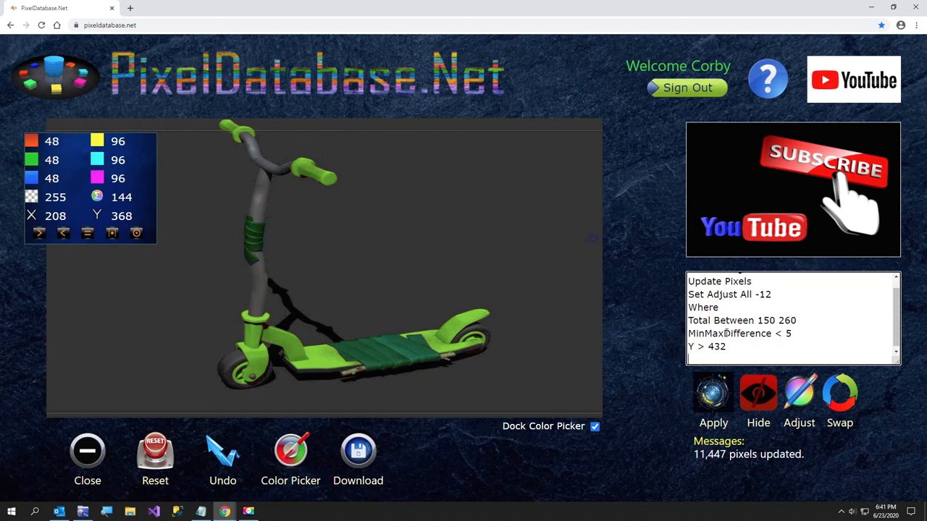
{"action": "mouse_move", "coordinate": [242, 350]}
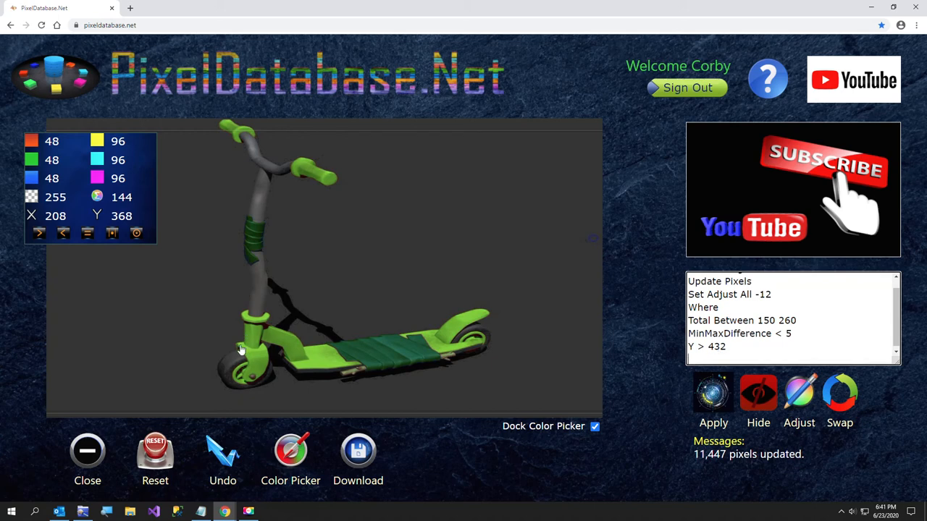
{"action": "mouse_move", "coordinate": [478, 315]}
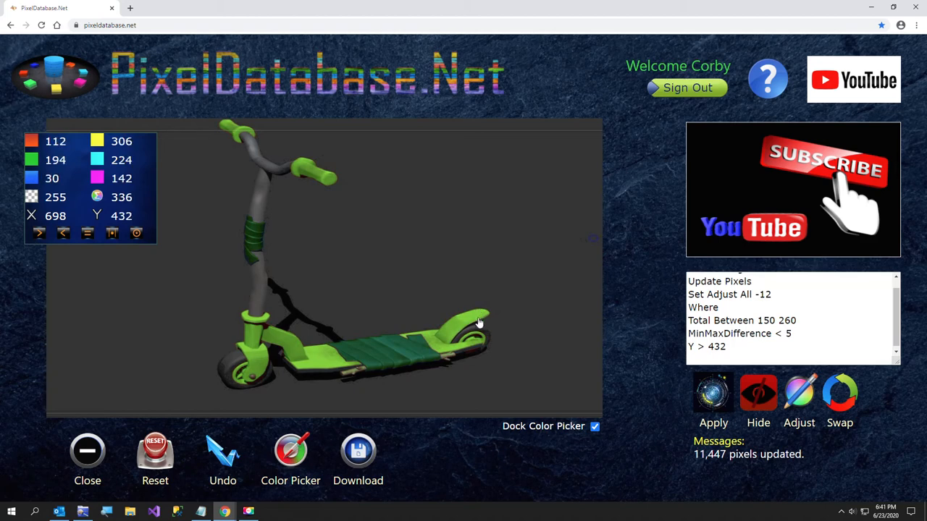
{"action": "mouse_move", "coordinate": [760, 347]}
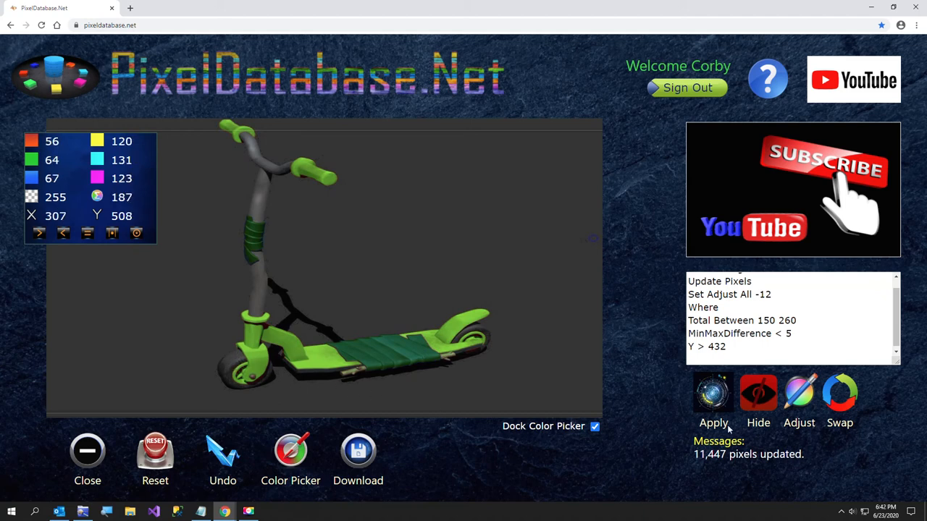
- Apply the Tires Again query, remove its header line, and rerun it to darken 3,690 pixels
{"action": "left_click", "coordinate": [713, 393]}
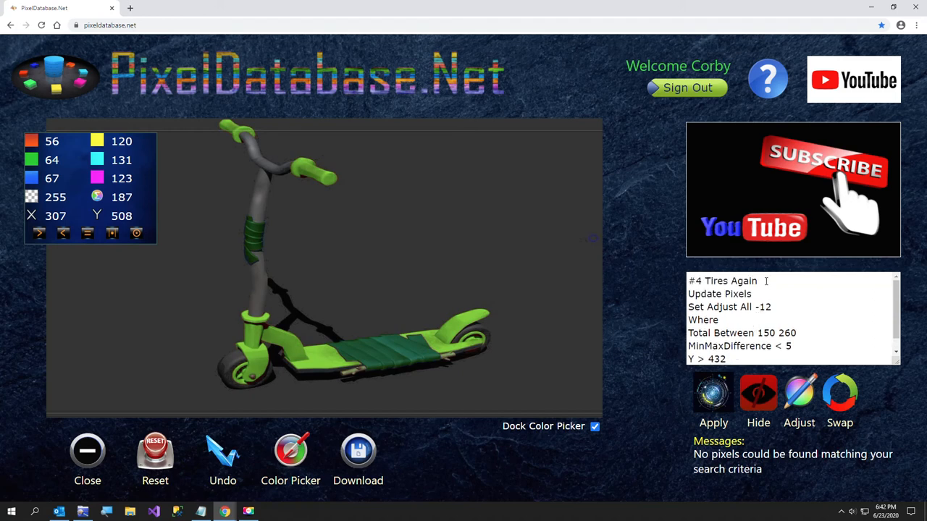
{"action": "scroll", "scroll_direction": "up", "scroll_amount": 3}
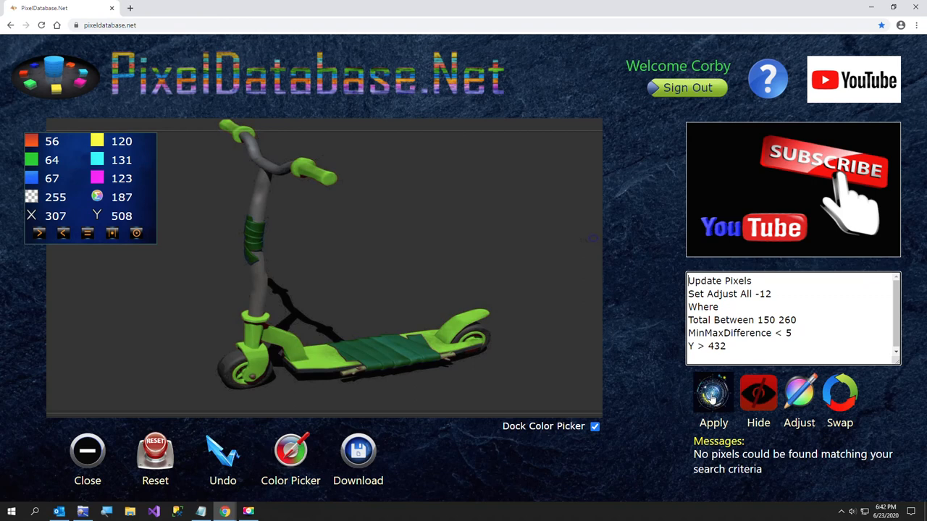
{"action": "left_click", "coordinate": [713, 393]}
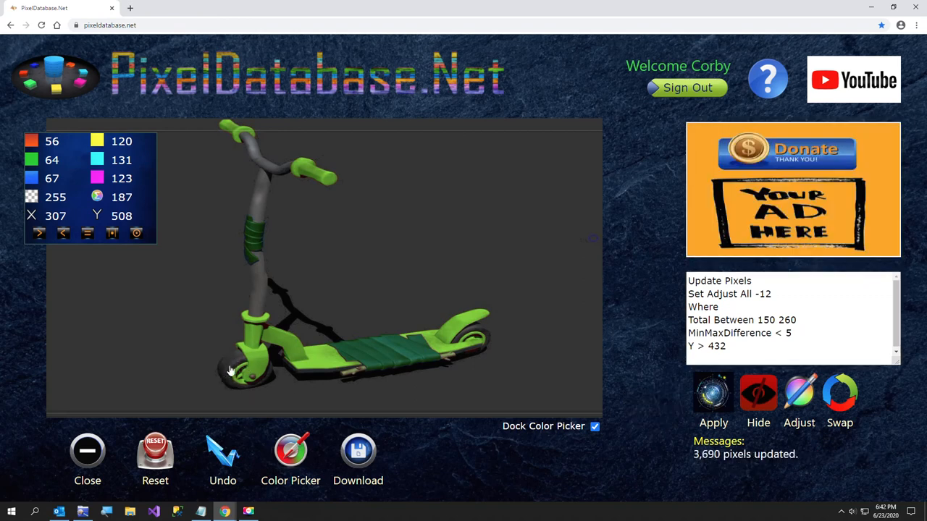
{"action": "mouse_move", "coordinate": [238, 435]}
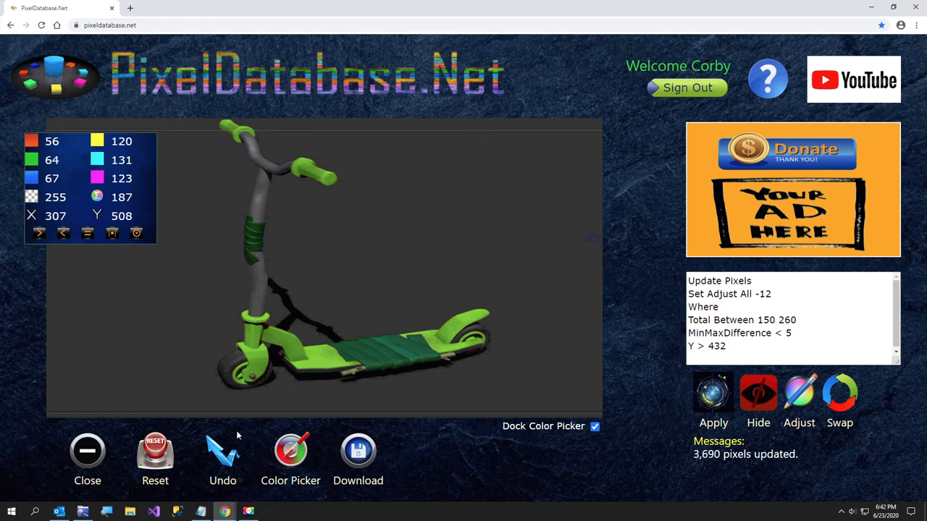